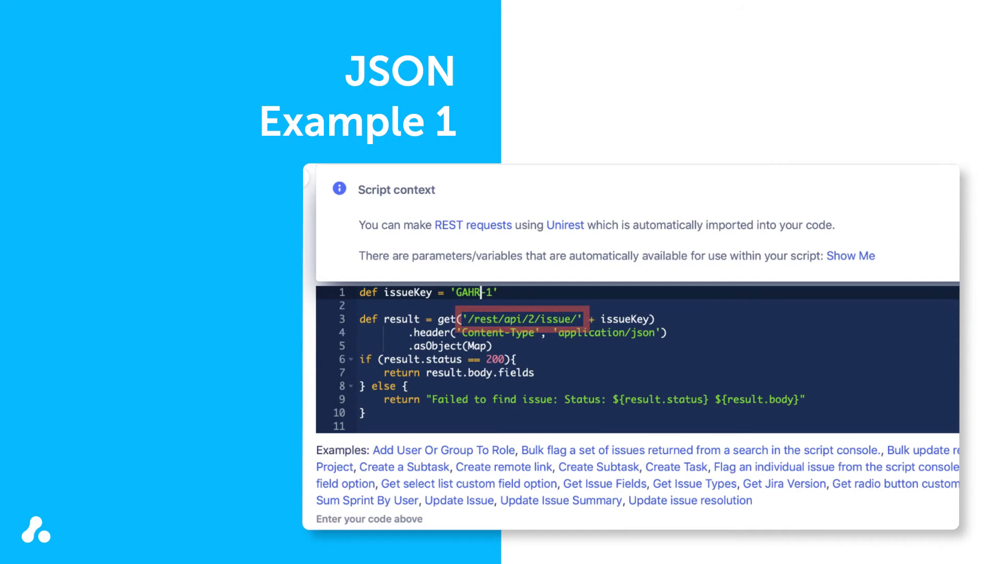
click(520, 319)
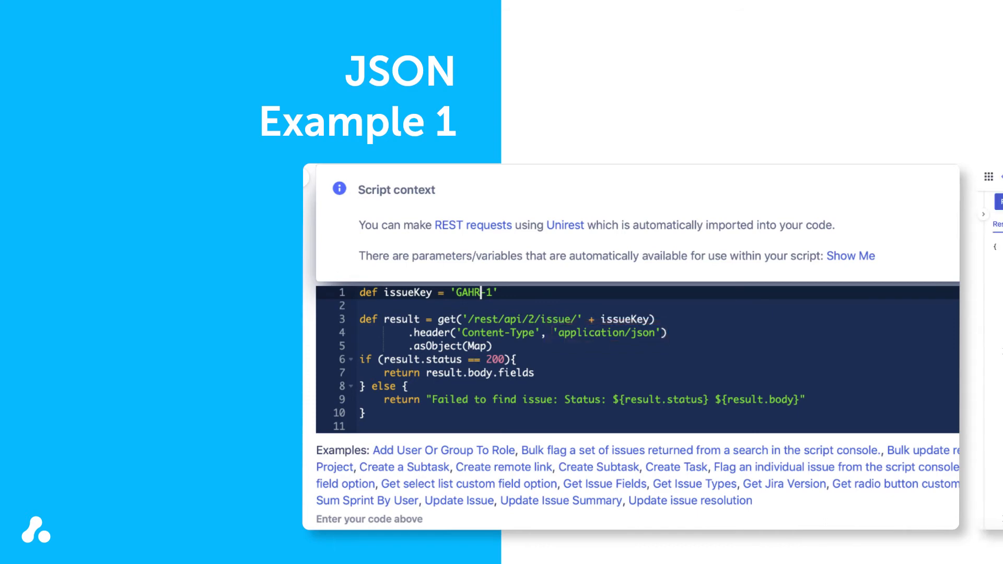
click(334, 202)
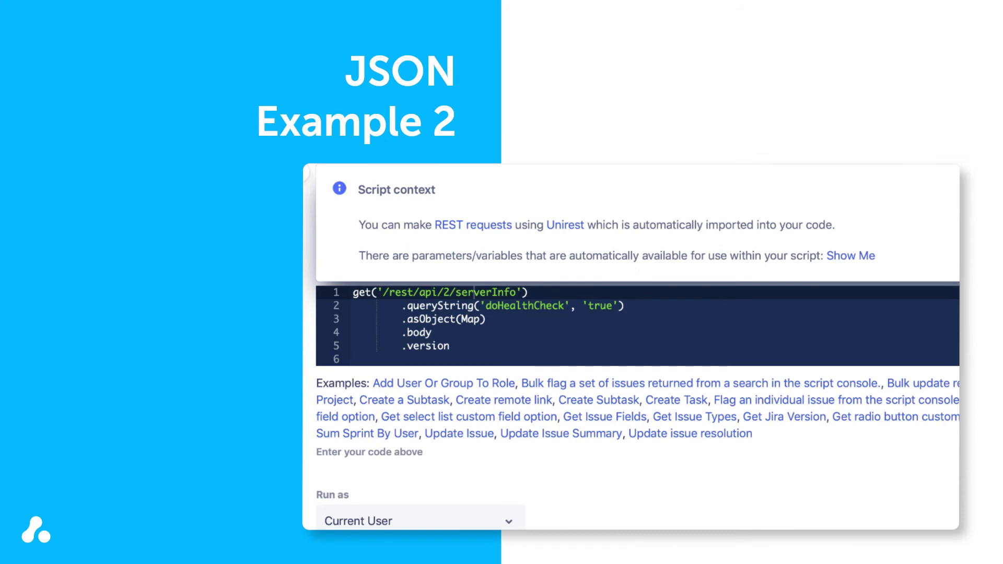
double_click(496, 293)
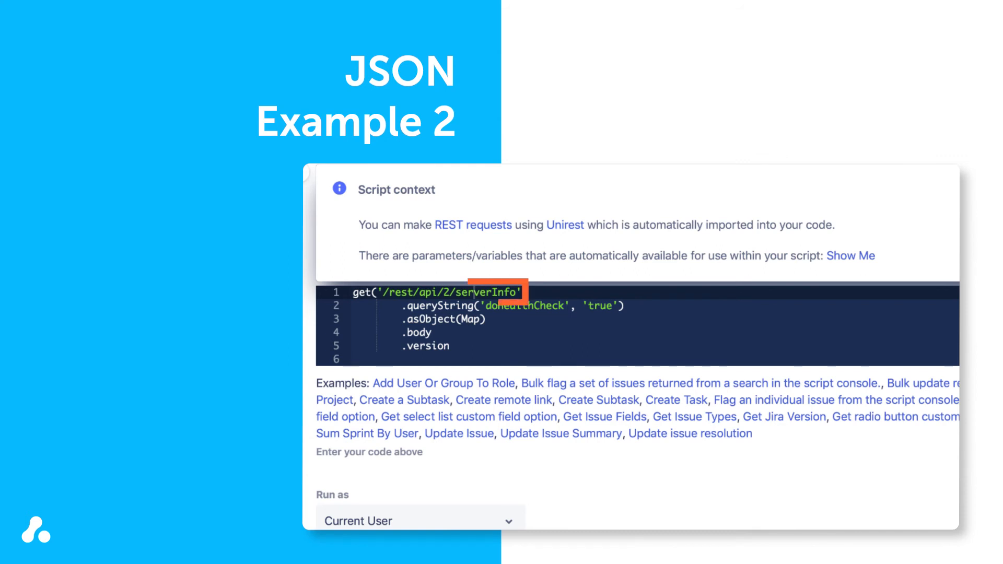